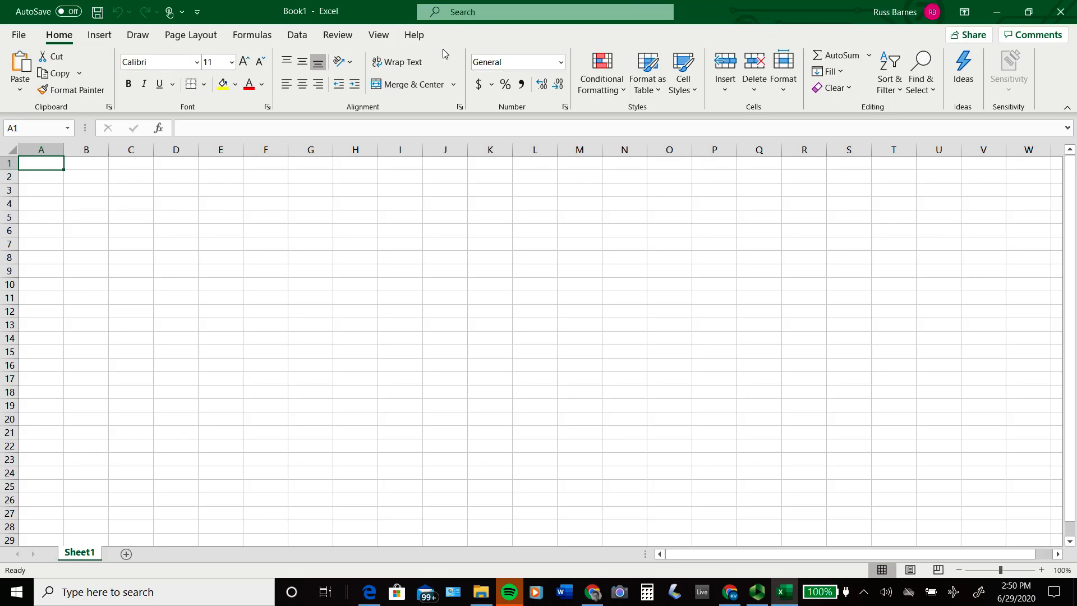
Open the File backstage for the blank workbook and choose Save As
{"action": "left_click", "coordinate": [19, 34]}
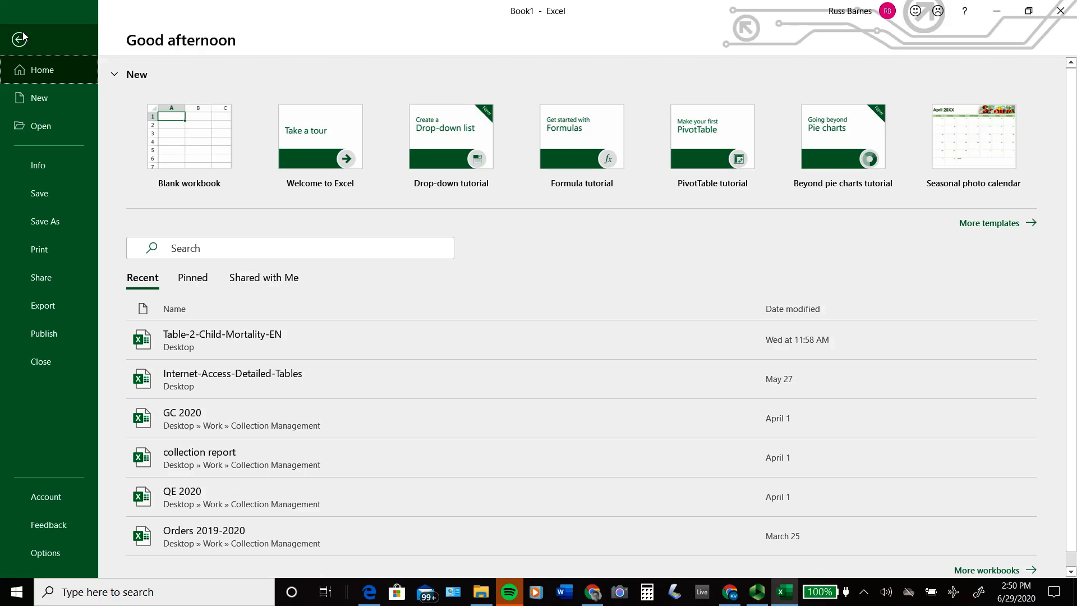
{"action": "left_click", "coordinate": [46, 221]}
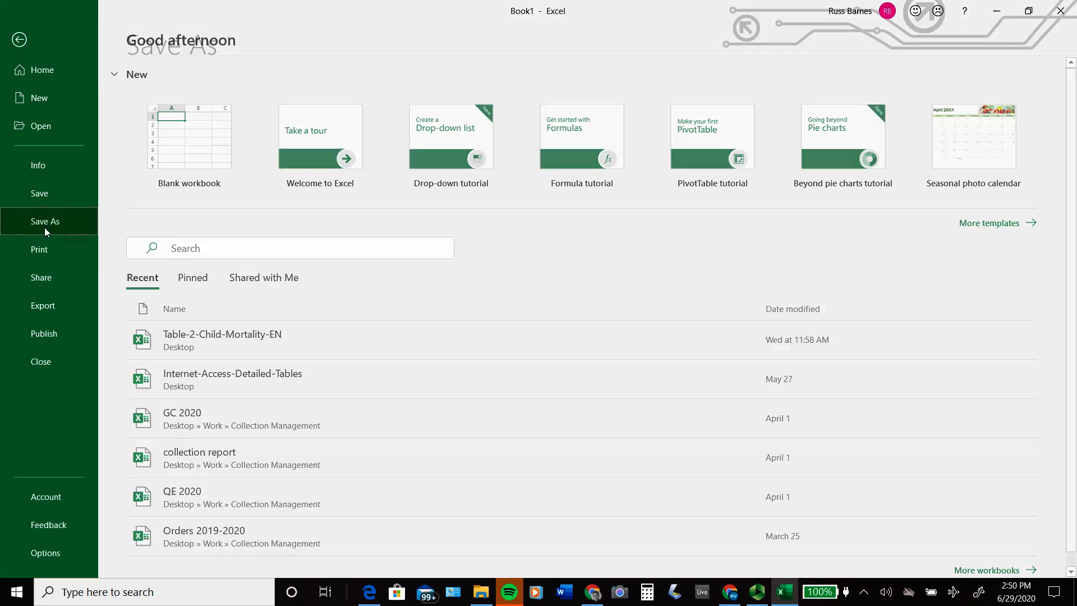
Select Save As again to load the list of save locations and recent folders
{"action": "left_click", "coordinate": [44, 221]}
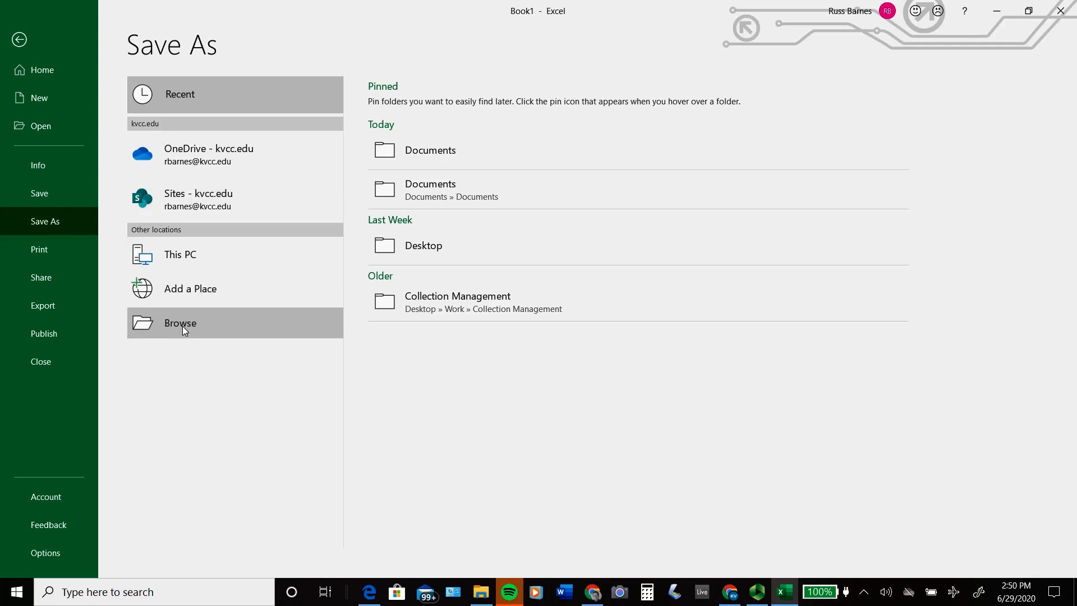
Browse to a Save As dialog and open the Documents subfolder
{"action": "left_click", "coordinate": [180, 323]}
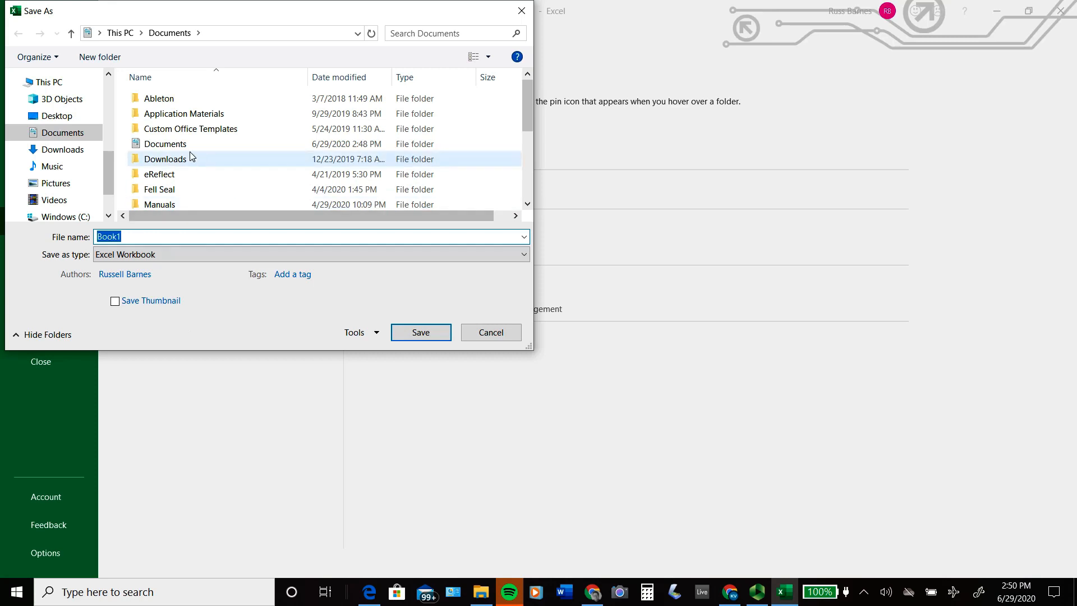
{"action": "left_click", "coordinate": [164, 144]}
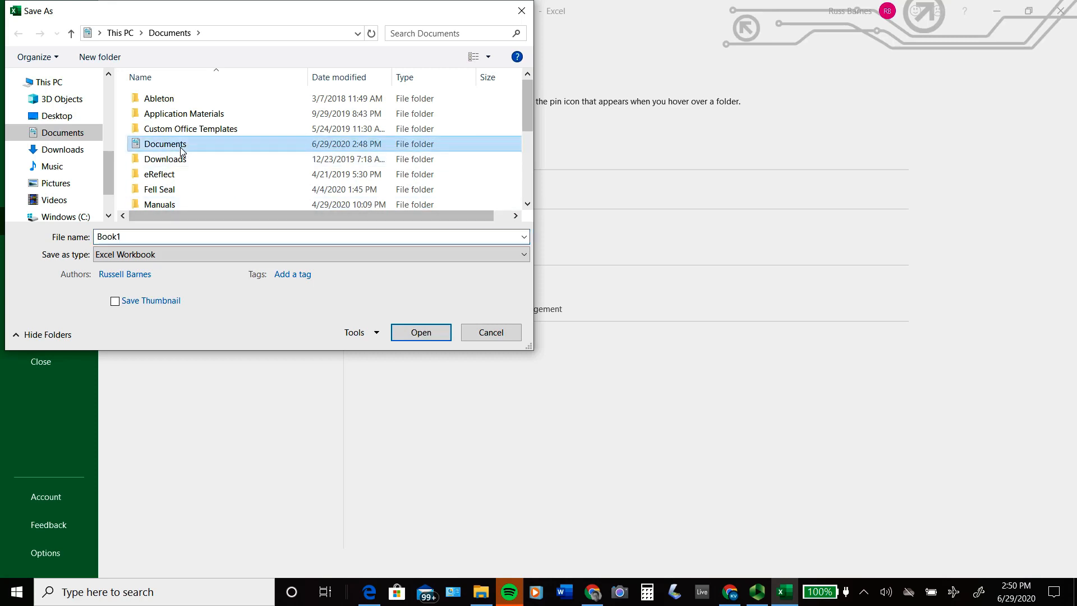
{"action": "double_click", "coordinate": [165, 144]}
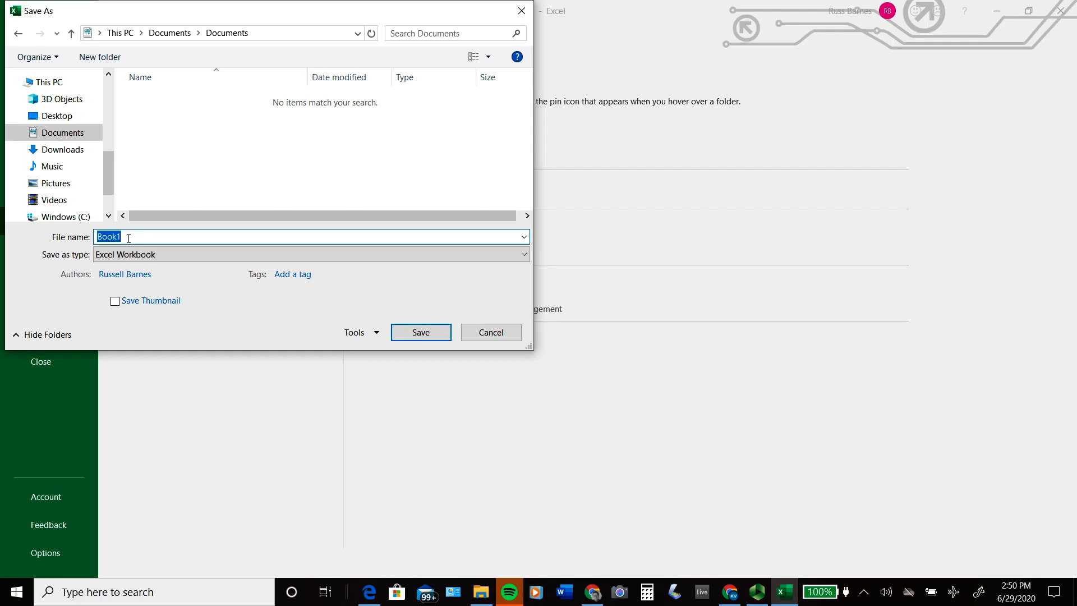
Name the file 'Example' and save it in the Documents subfolder
{"action": "type", "text": "Exa"}
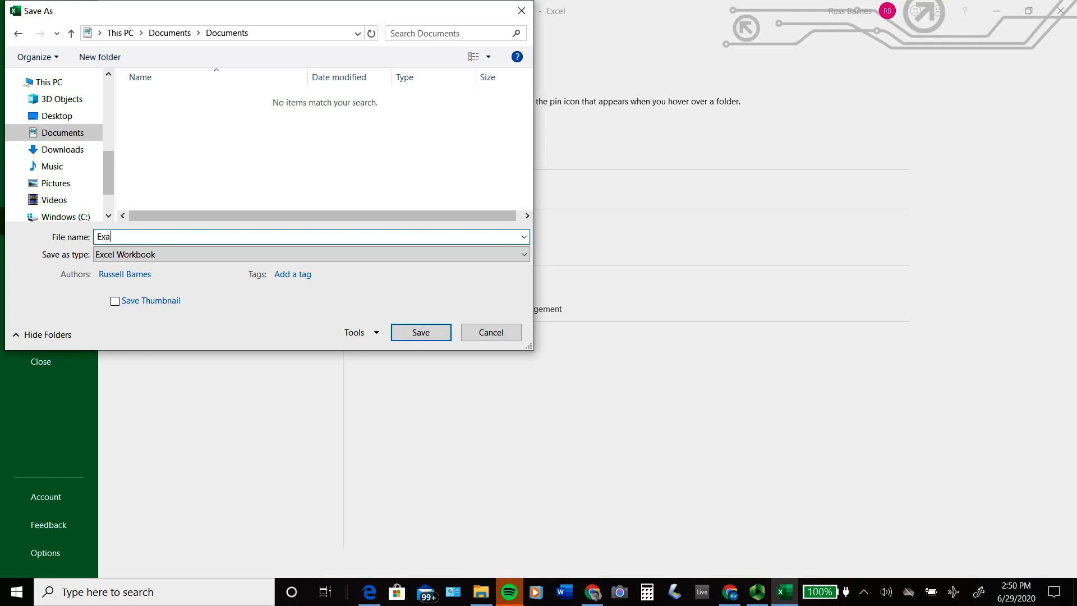
{"action": "type", "text": "mple"}
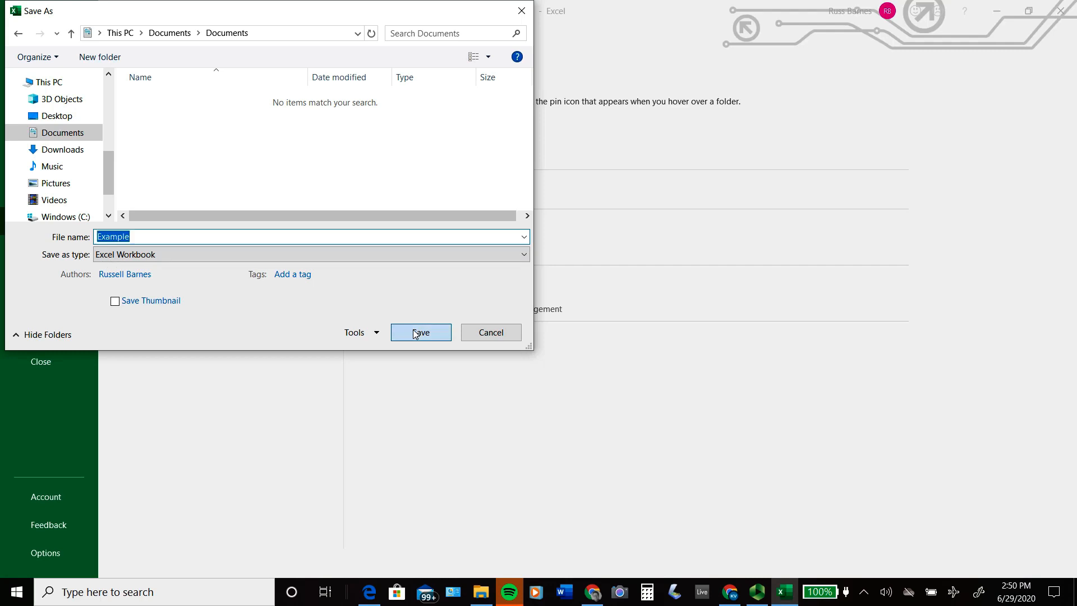
{"action": "left_click", "coordinate": [419, 332]}
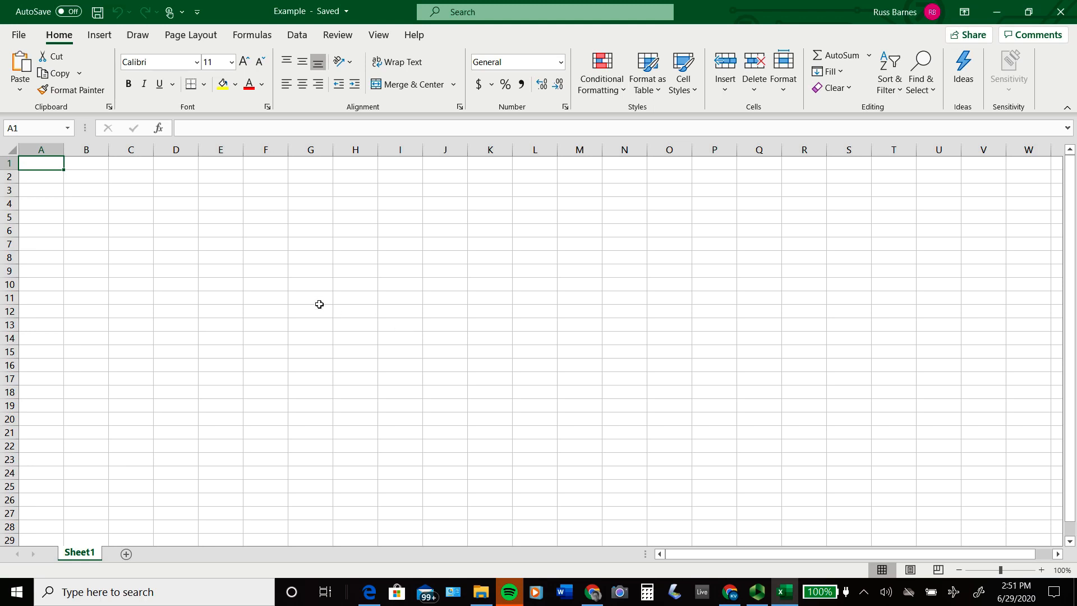
{"action": "mouse_move", "coordinate": [184, 211]}
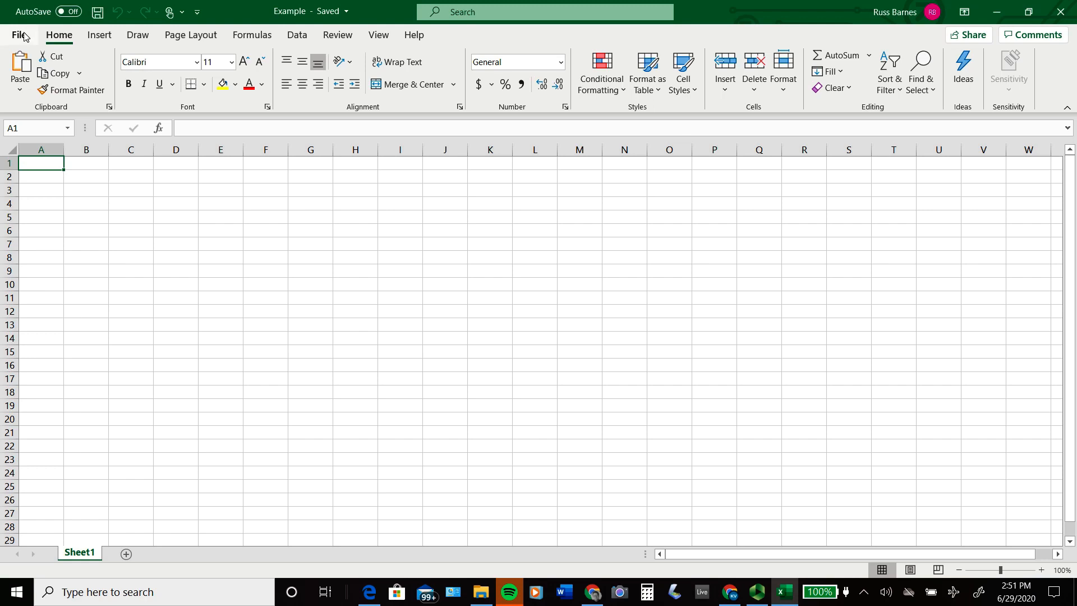
Open the File backstage to confirm 'Example' tops the recent workbooks list
{"action": "left_click", "coordinate": [20, 34]}
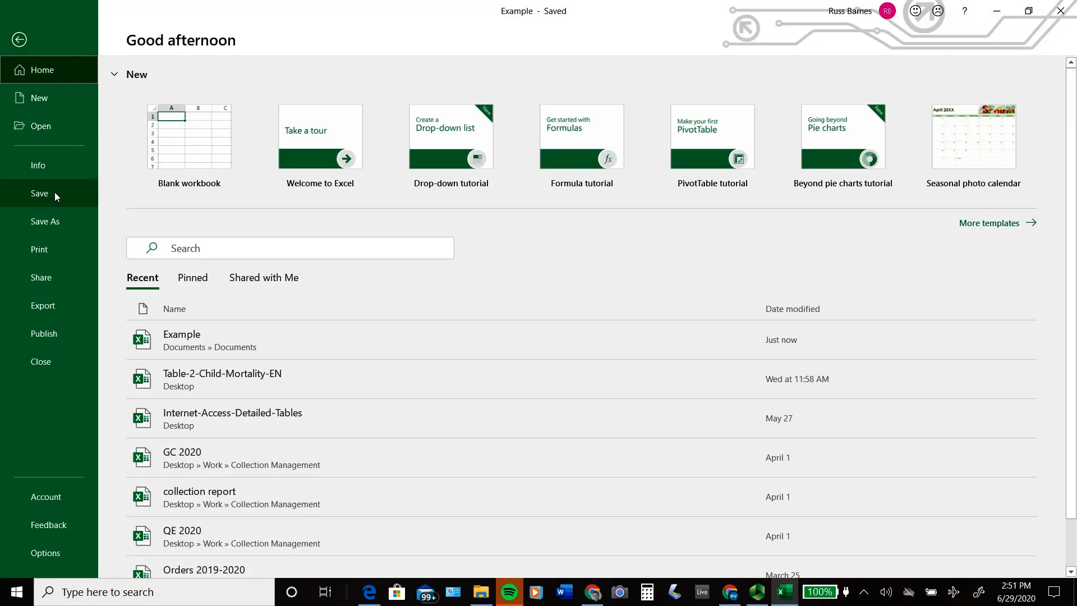